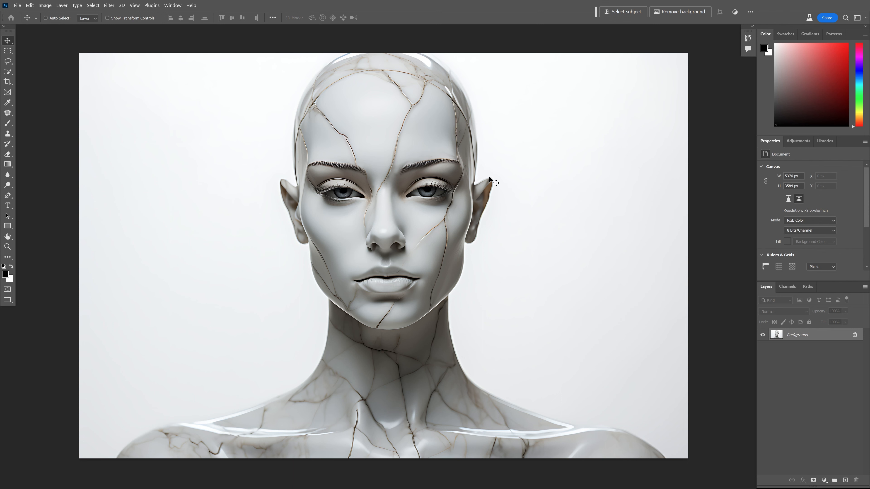
Step: Show the Discord chat with the Midjourney marble statue portrait and its prompt
click(366, 479)
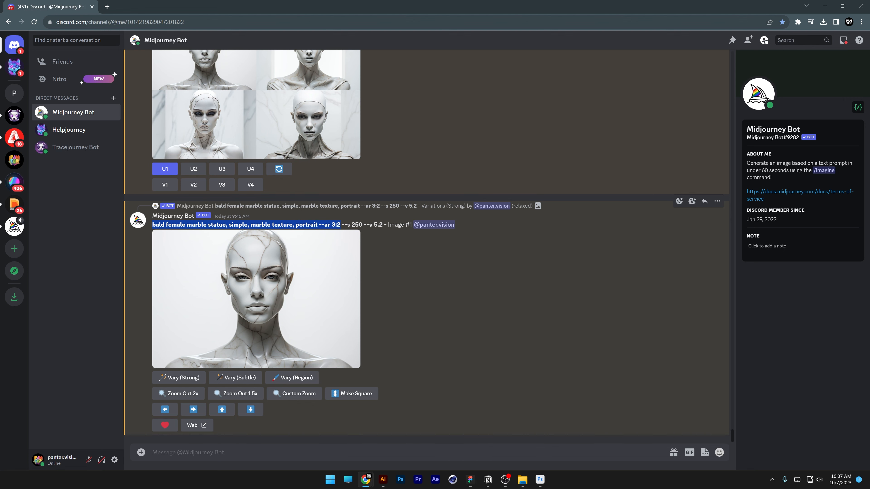
Step: Remove the statue's white background and place a black Solid Color fill layer behind it
click(399, 480)
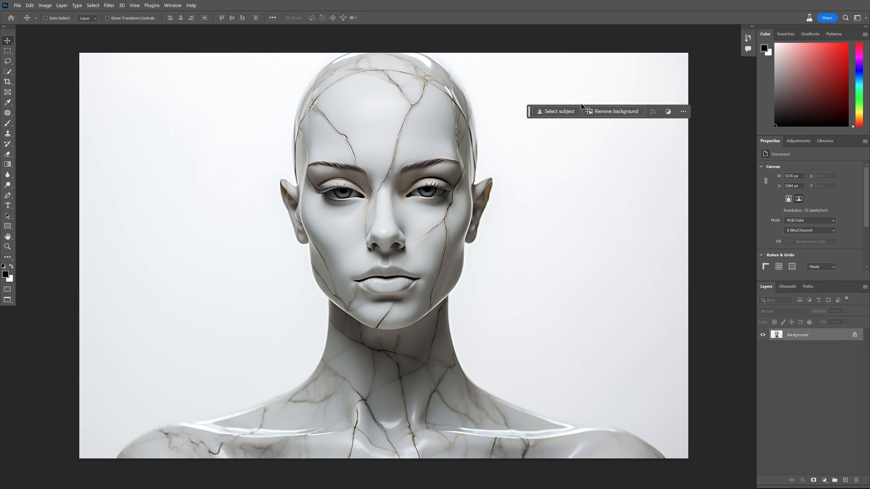
click(612, 111)
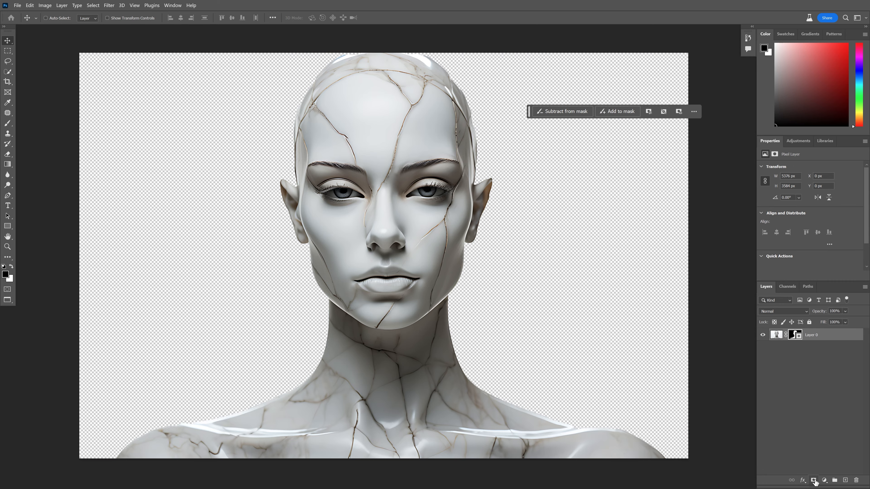
click(826, 480)
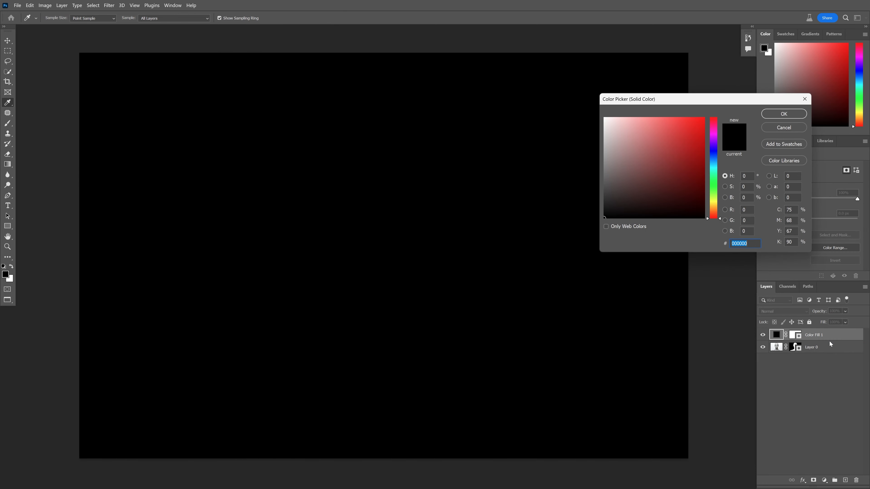
click(783, 113)
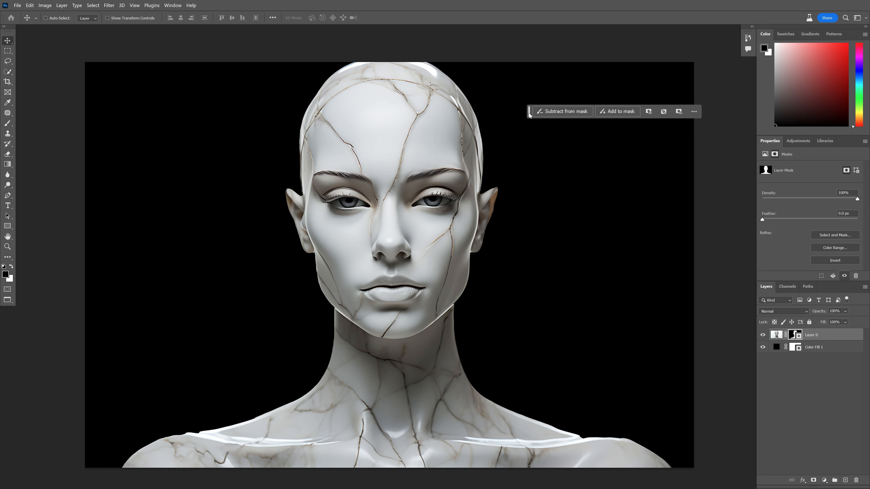
Step: Add a Gradient Map adjustment clipped to the statue layer, turning it black-and-white
click(798, 140)
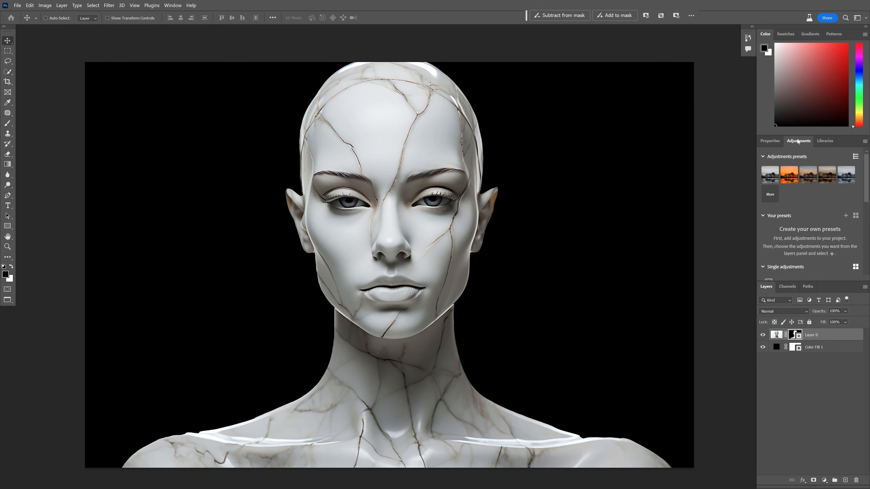
scroll(down, 3)
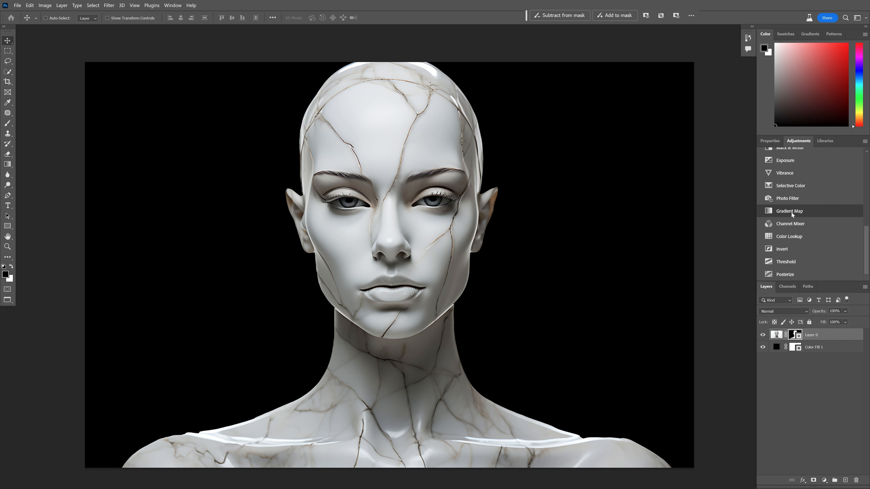
click(789, 210)
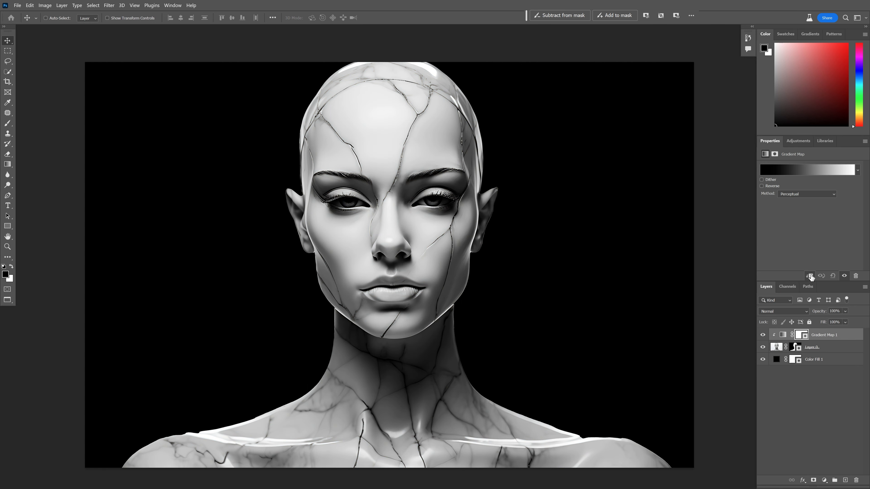
Step: Set the gradient's first stop to e1e1e1, a 1b1b1b stop at 11, and add a stop at 24
click(807, 170)
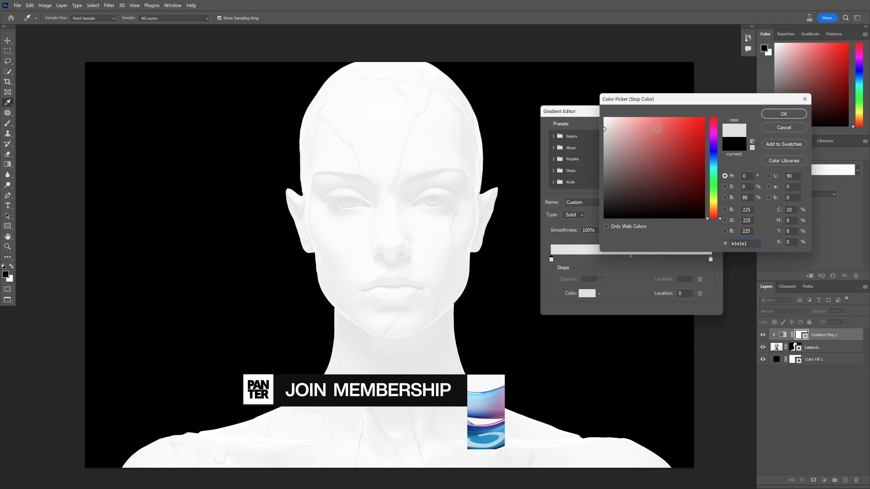
click(783, 114)
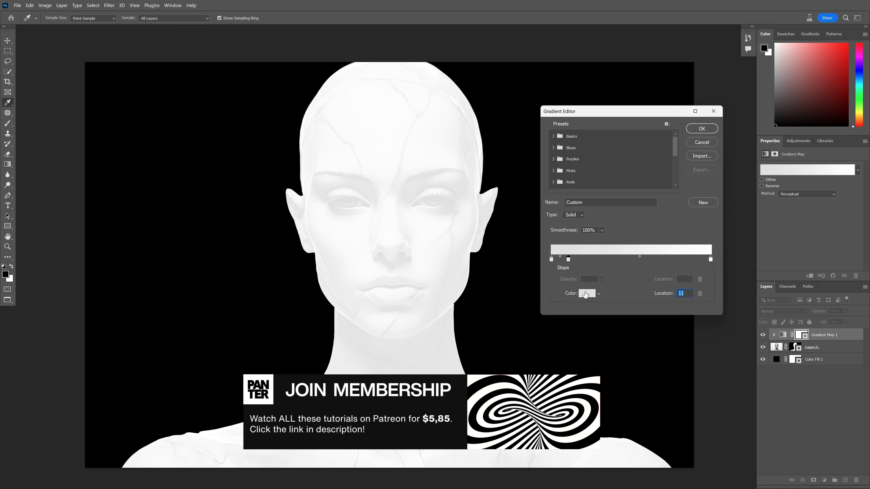
click(584, 293)
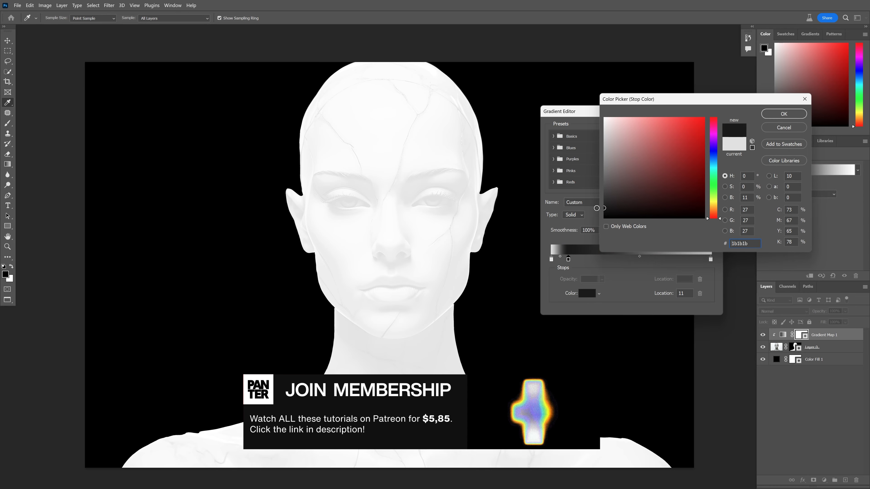
click(783, 114)
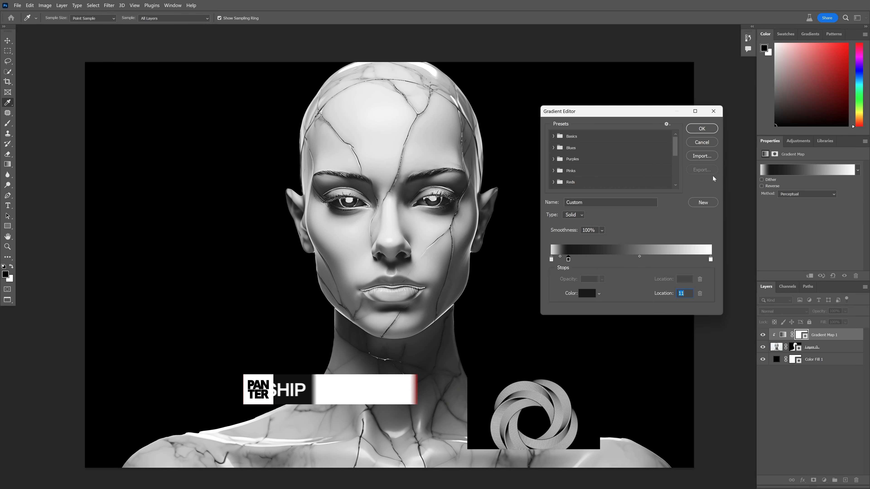
click(589, 294)
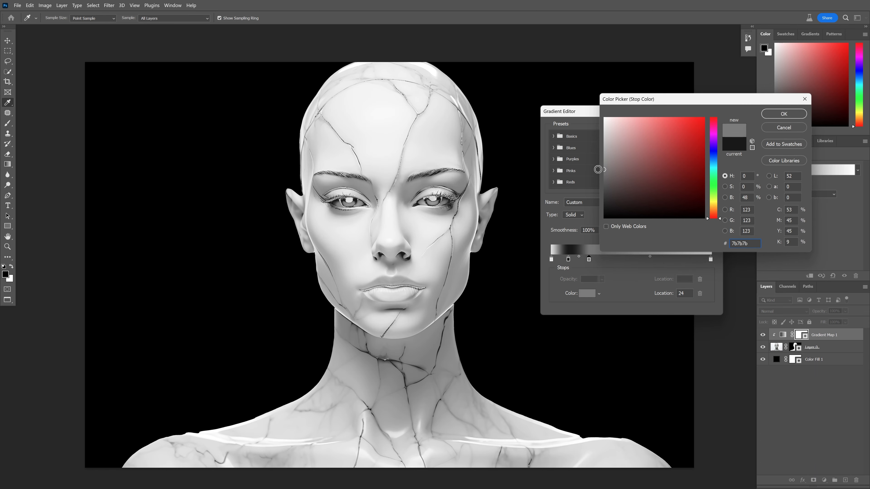
Step: Confirm 7b7b7b at 24, then add light, gray and dark stops through the gradient's middle
click(783, 114)
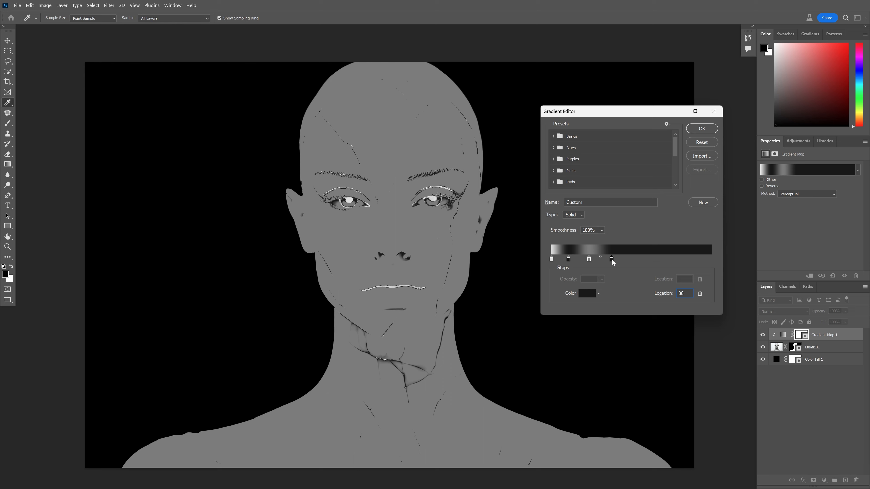
drag(611, 259, 610, 260)
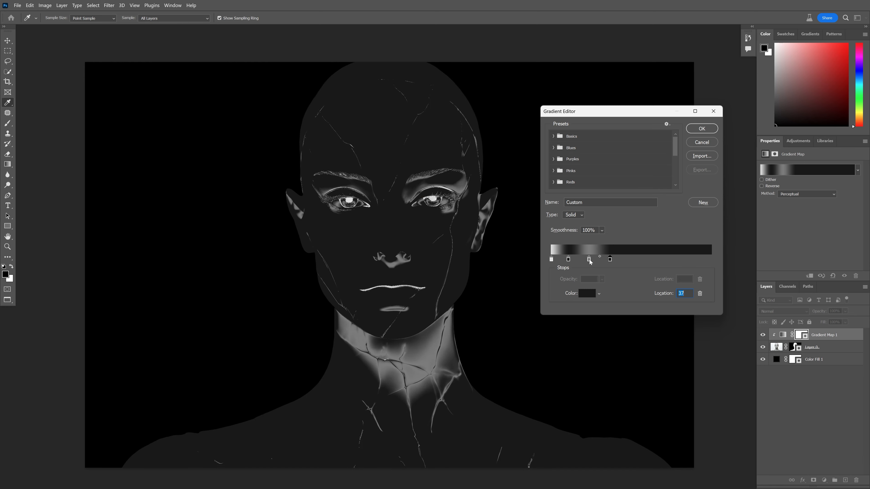
drag(589, 259, 626, 259)
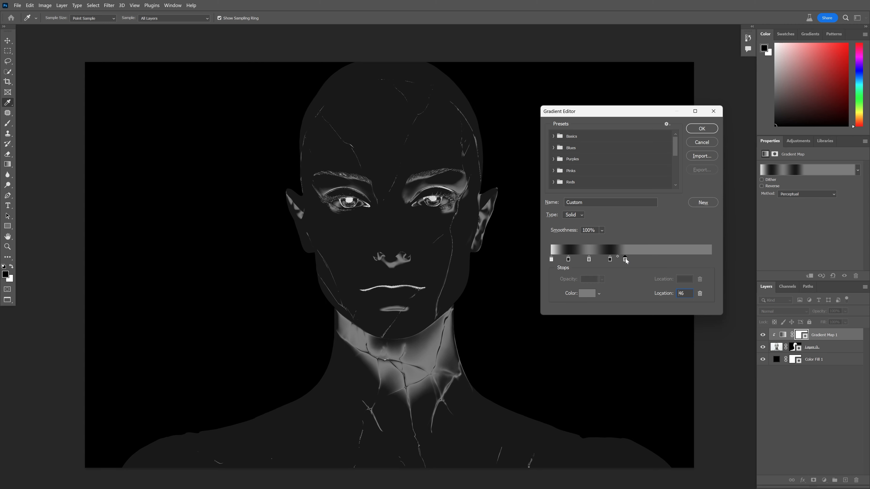
click(552, 259)
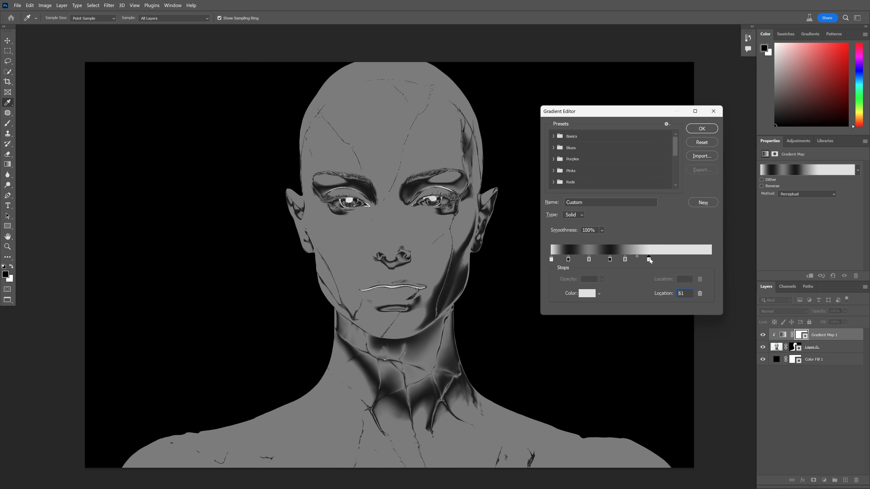
drag(636, 259, 650, 259)
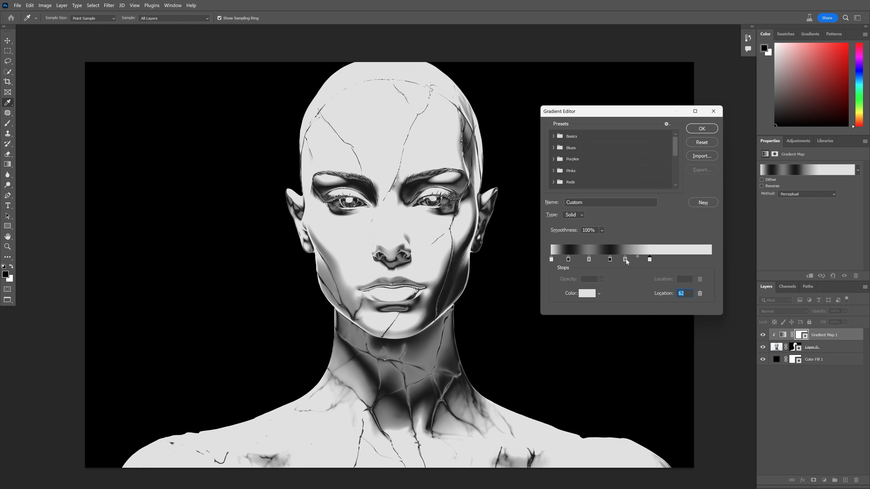
drag(626, 259, 663, 259)
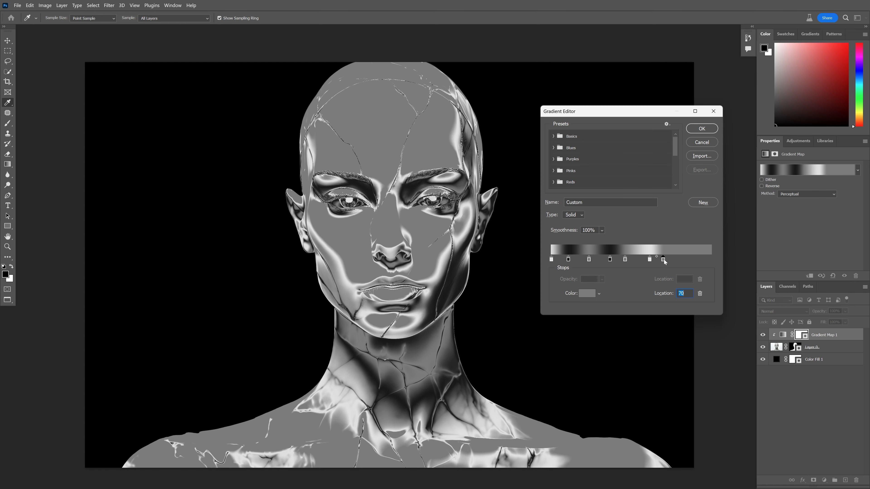
drag(665, 259, 689, 260)
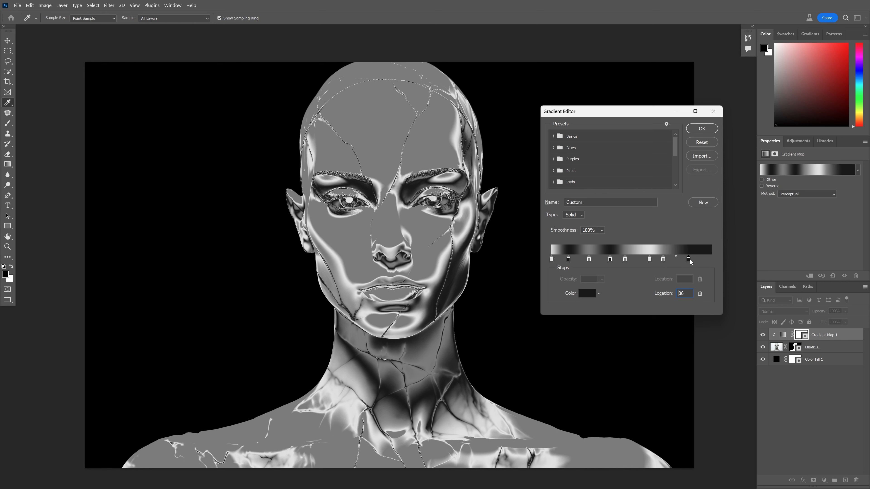
Step: Add bright and gray end stops and slide stops to about 41 and 75 percent for a chrome look
drag(690, 258, 683, 259)
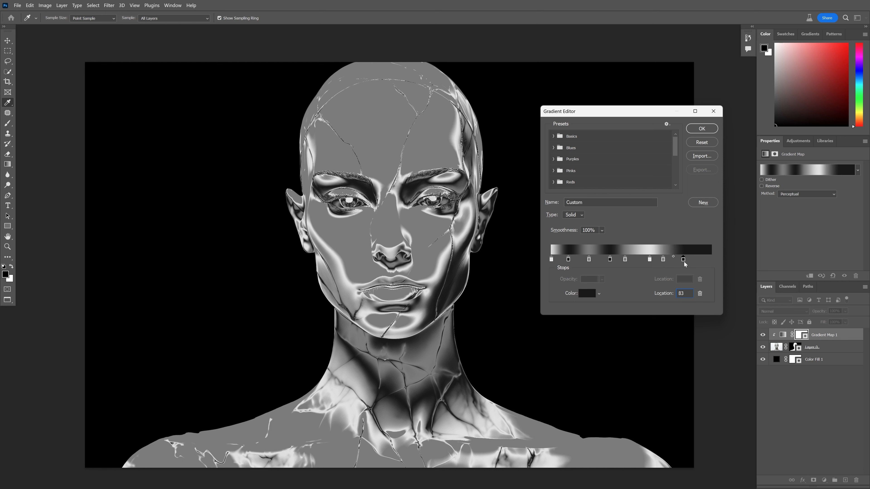
click(683, 259)
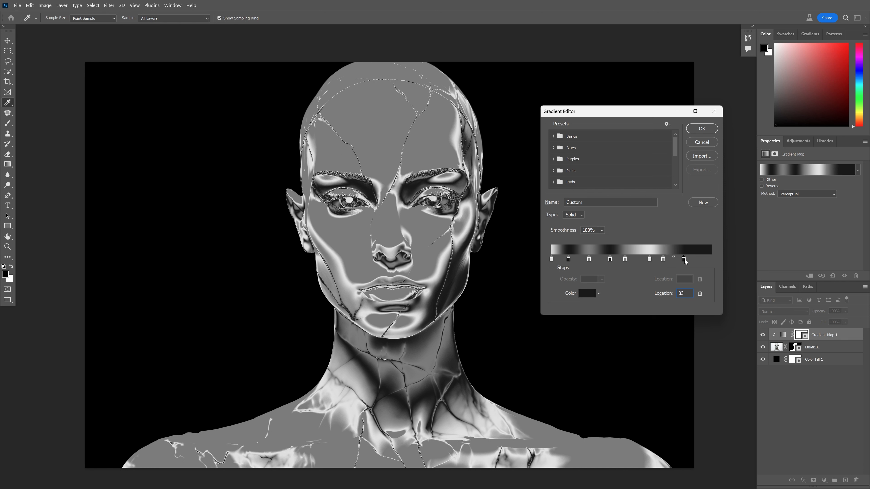
drag(685, 259, 698, 259)
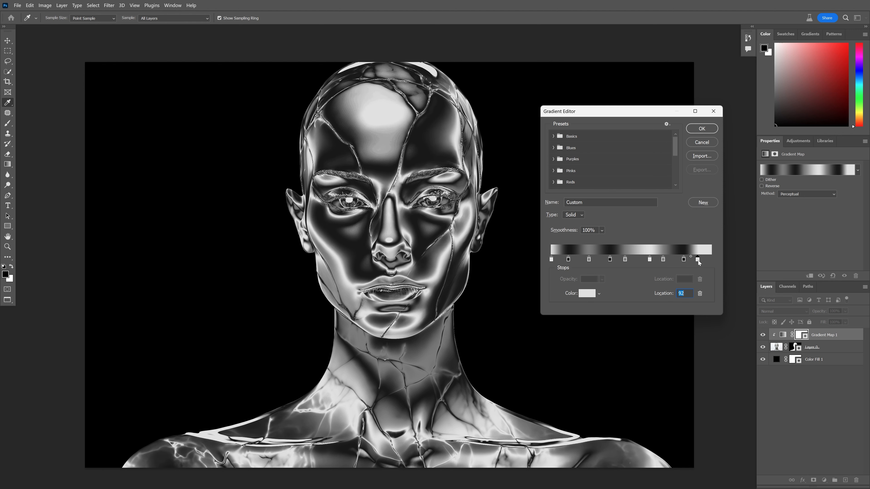
drag(697, 259, 711, 259)
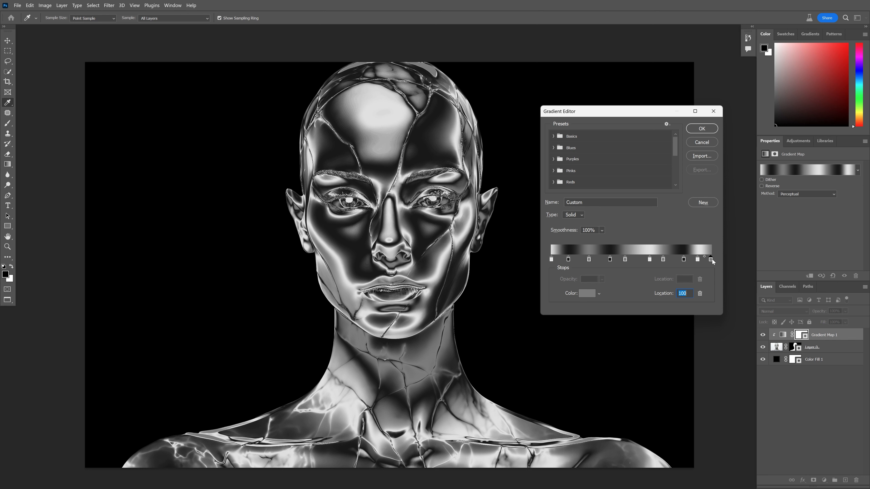
drag(710, 259, 657, 259)
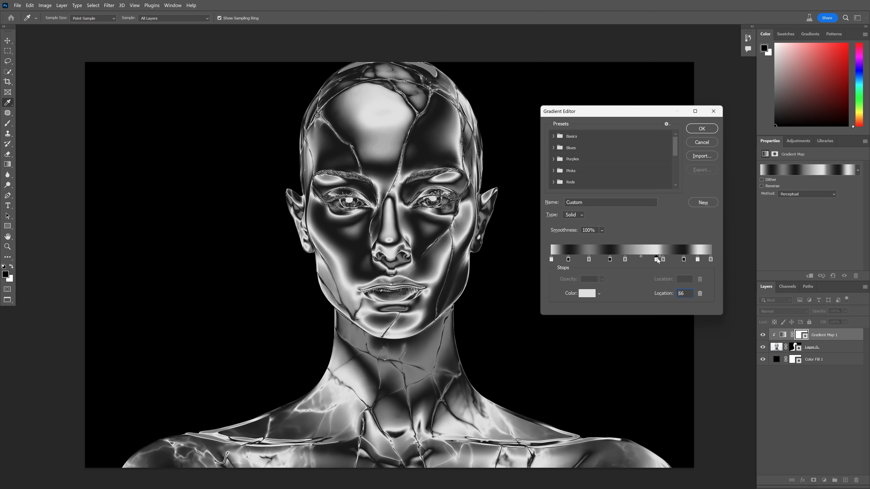
drag(657, 260, 671, 259)
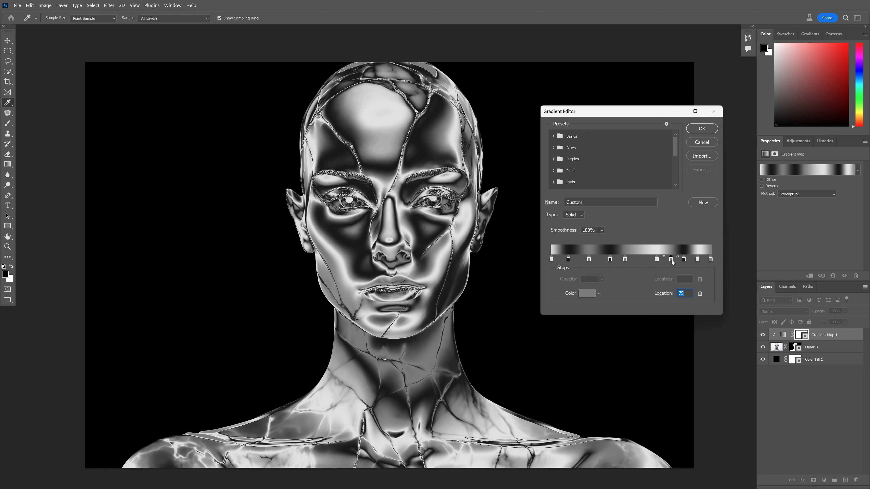
drag(670, 259, 653, 259)
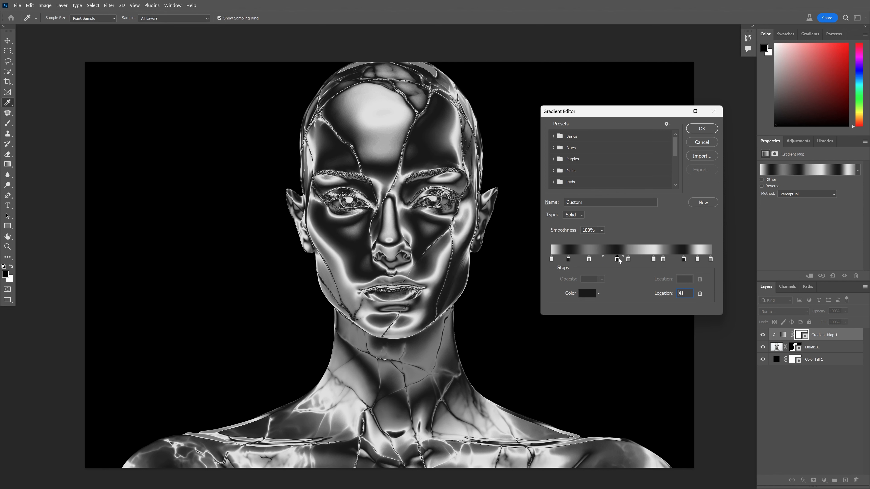
drag(617, 260, 627, 259)
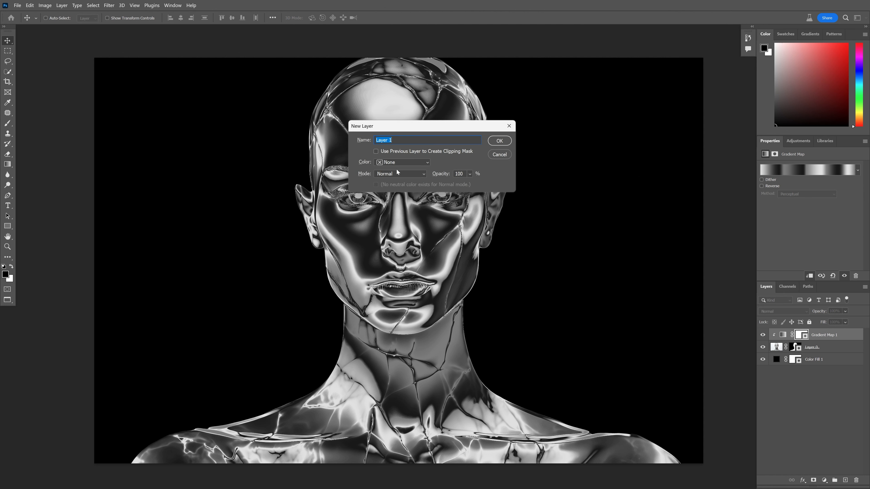
Step: Create a new Overlay-mode layer filled with 50% gray above the gradient map
click(401, 173)
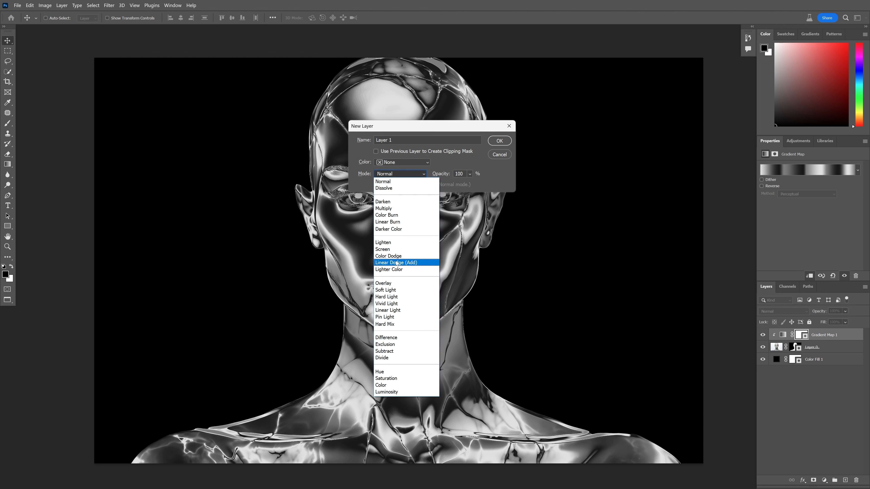
click(383, 283)
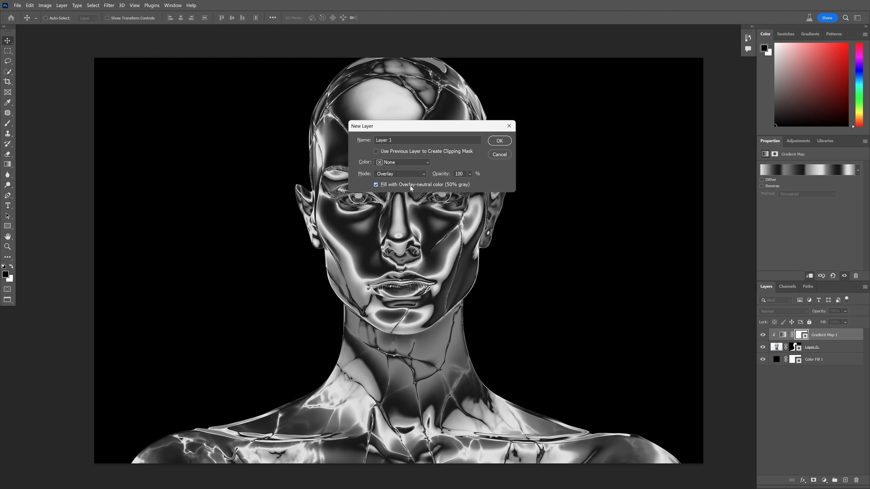
mouse_move(498, 141)
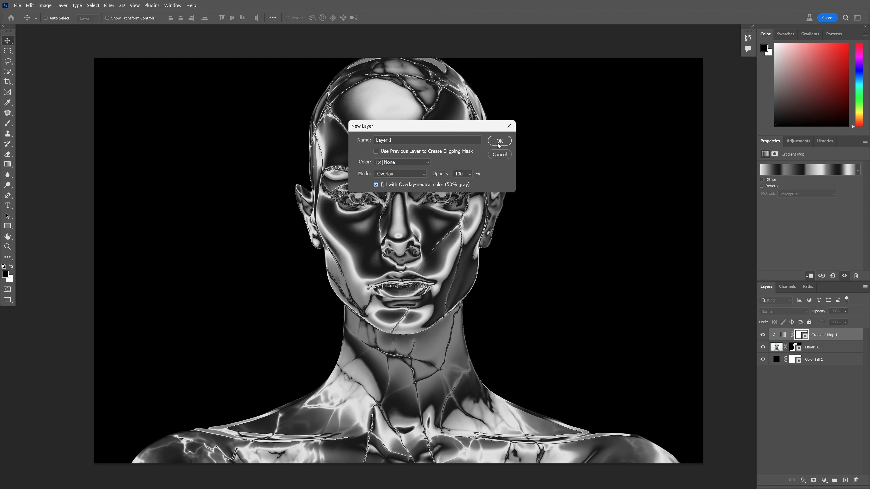
click(498, 140)
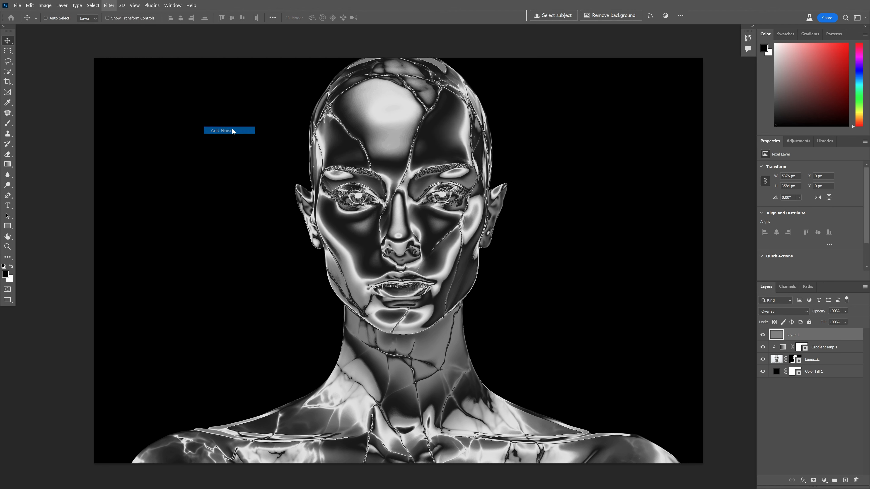
Step: Apply monochromatic Add Noise at about 16% to the gray overlay layer
click(221, 131)
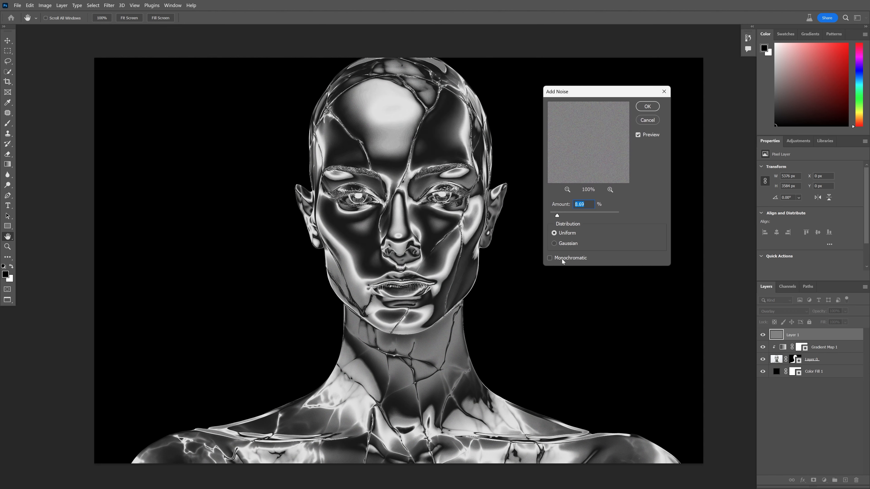
click(550, 257)
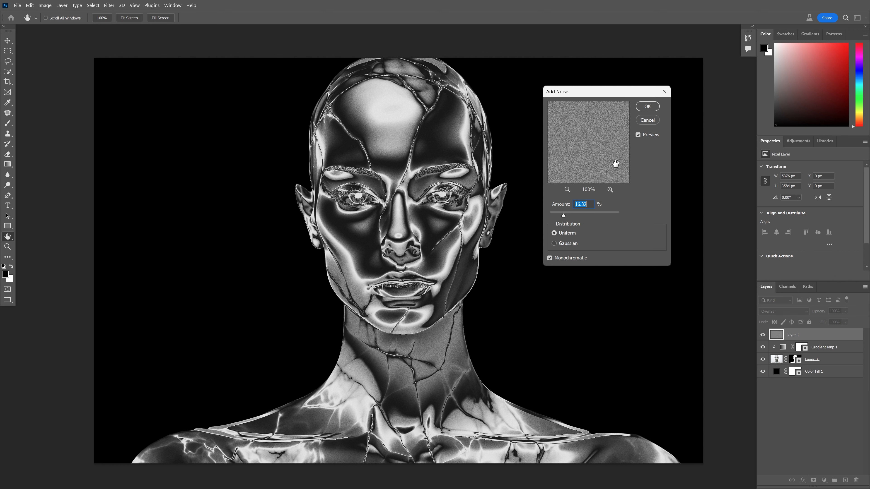
click(647, 106)
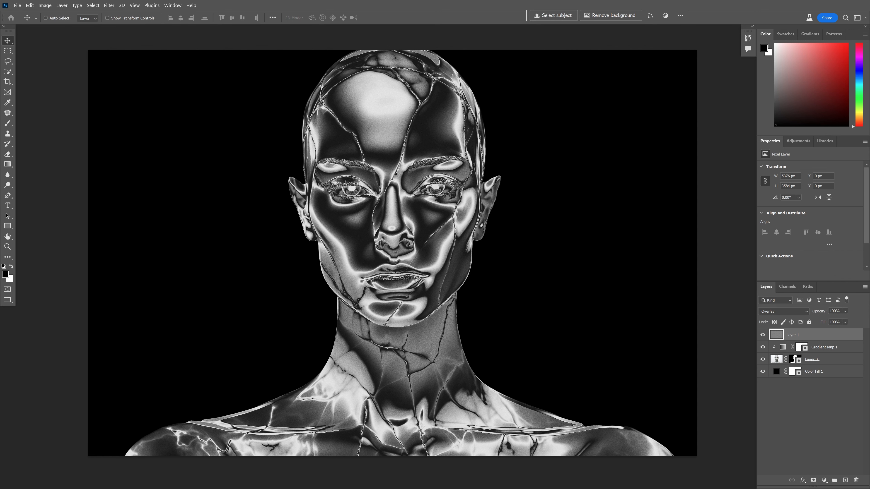